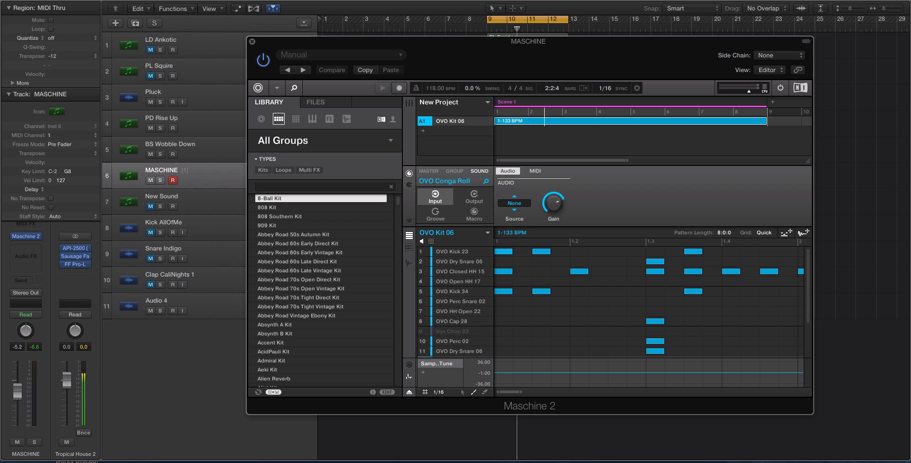
Step: Review OVO Kit 06's mixer and pattern, then bring up Maschine's main program menu
{"action": "left_click", "coordinate": [173, 310]}
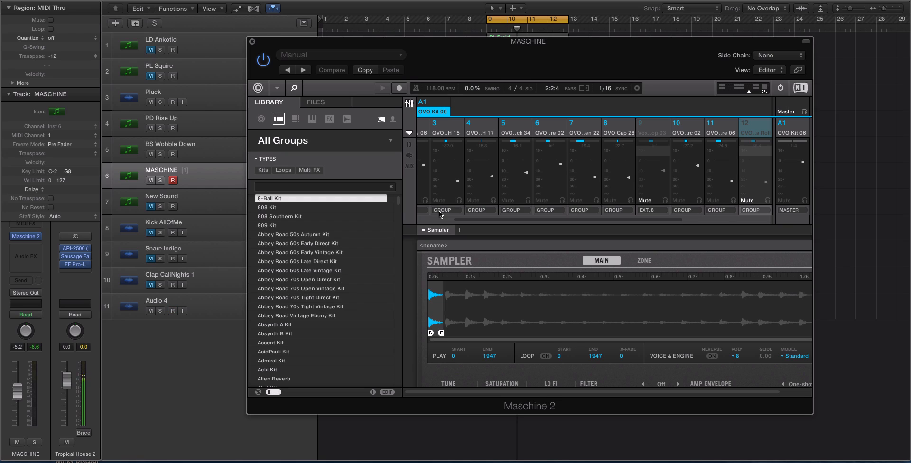
{"action": "mouse_move", "coordinate": [405, 103]}
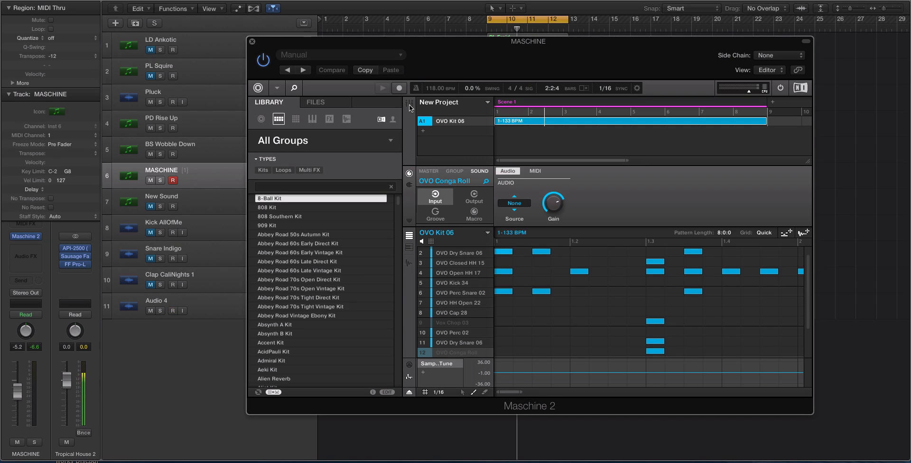
{"action": "left_click", "coordinate": [173, 311]}
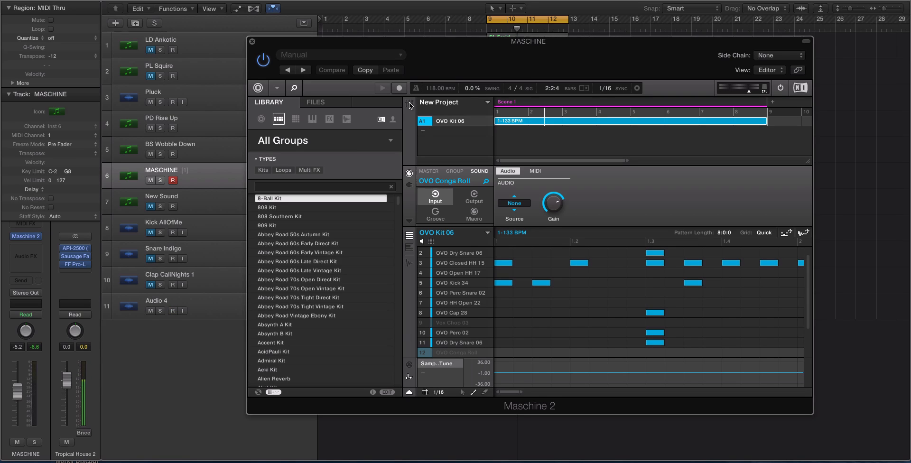
{"action": "left_click", "coordinate": [277, 88]}
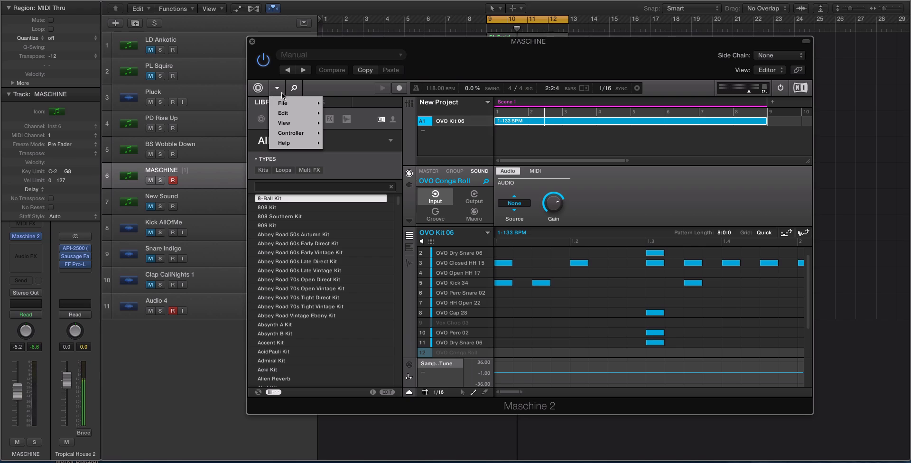
Step: In Export Audio, check the sample-rate options and set Source to Sound Outputs
{"action": "left_click", "coordinate": [350, 167]}
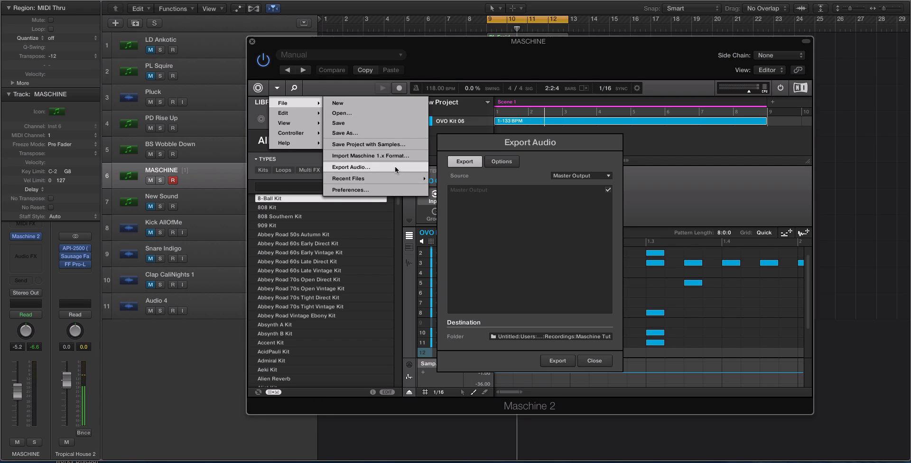
{"action": "left_click", "coordinate": [500, 161]}
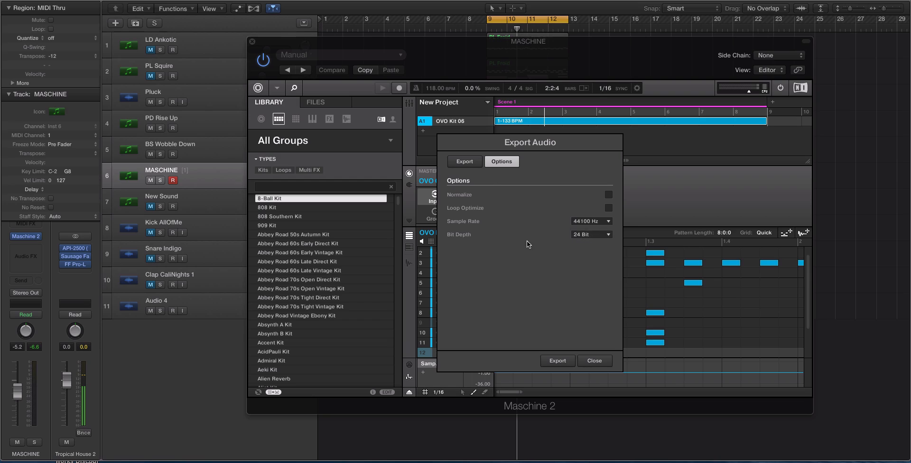
{"action": "left_click", "coordinate": [464, 161]}
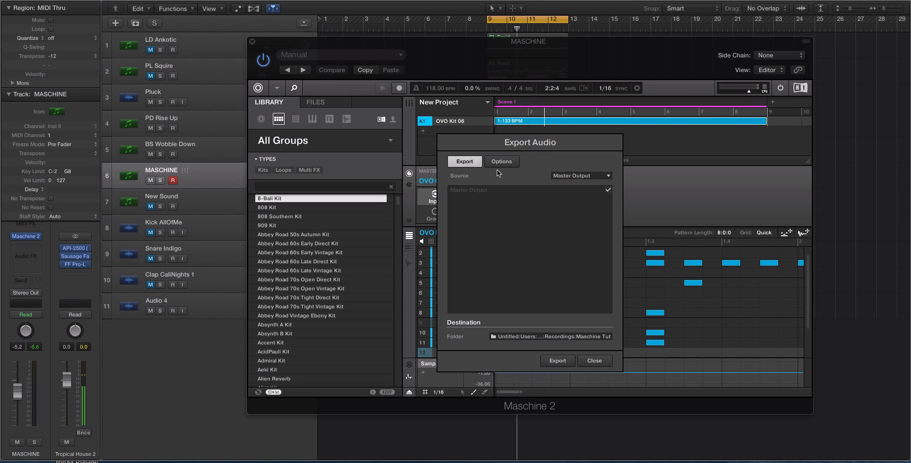
{"action": "left_click", "coordinate": [580, 175]}
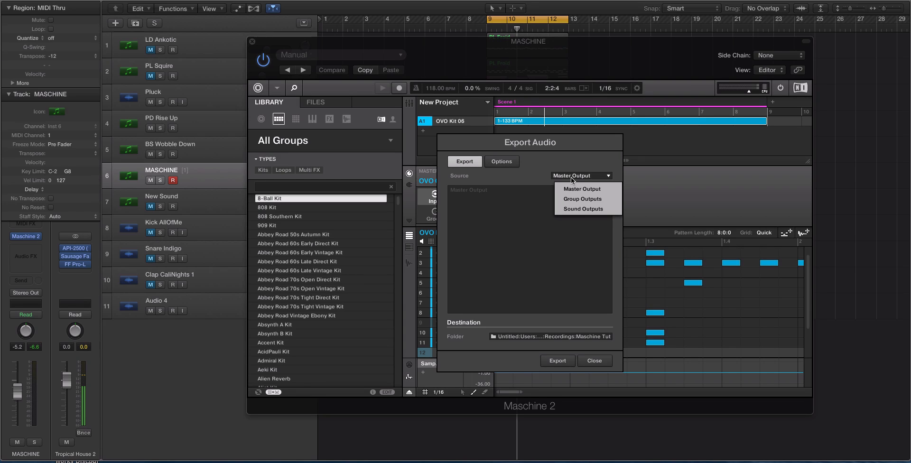
{"action": "mouse_move", "coordinate": [582, 198]}
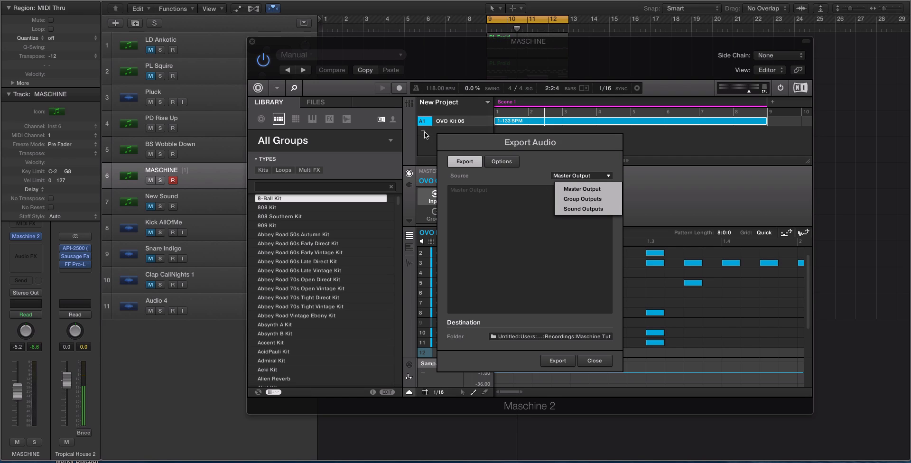
{"action": "mouse_move", "coordinate": [579, 186]}
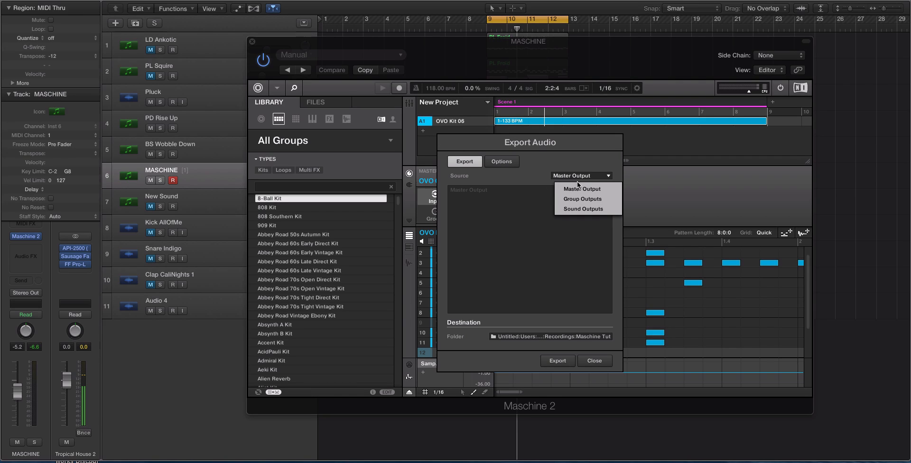
{"action": "left_click", "coordinate": [583, 209]}
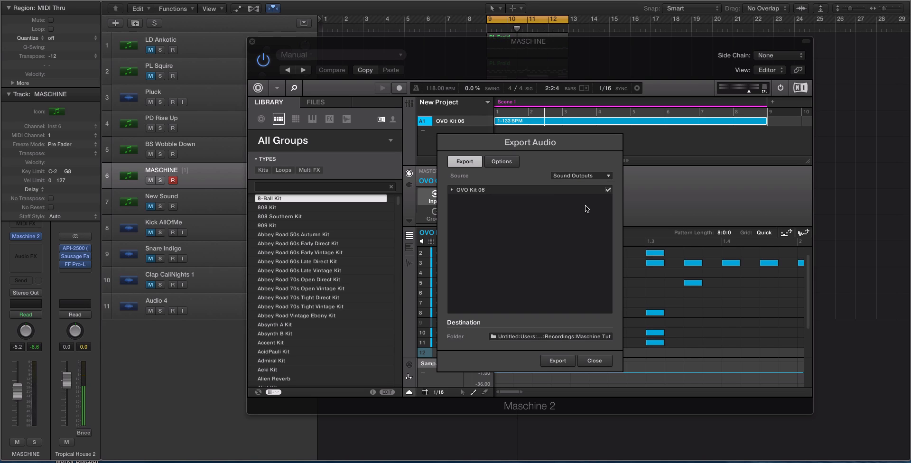
Step: Expand OVO Kit 06's sound list and uncheck Vox Chop 03 and OVO Conga Roll
{"action": "left_click", "coordinate": [452, 189]}
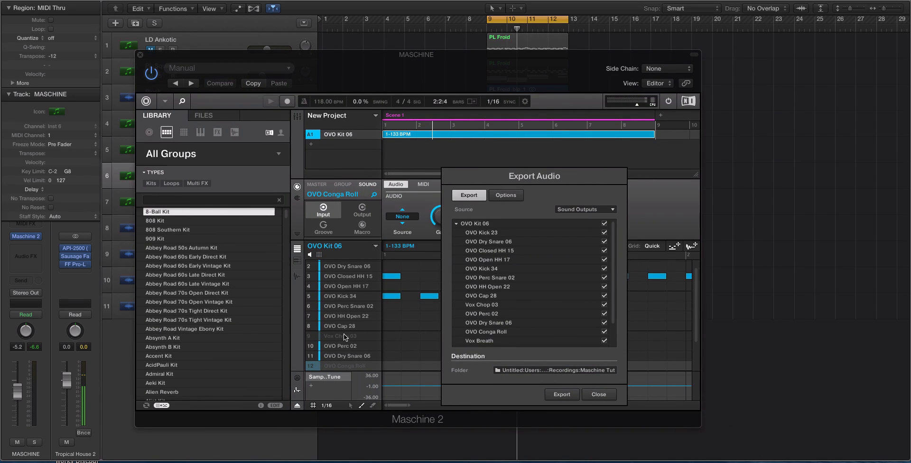
{"action": "mouse_move", "coordinate": [472, 308]}
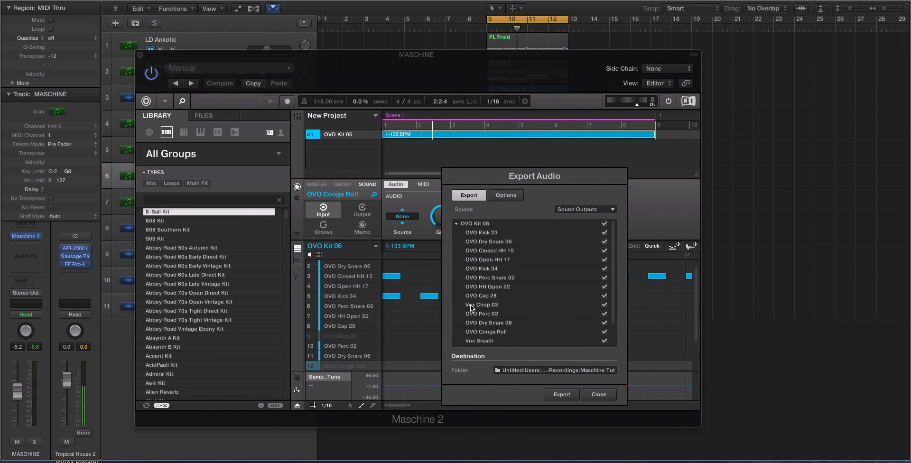
{"action": "left_click", "coordinate": [604, 305]}
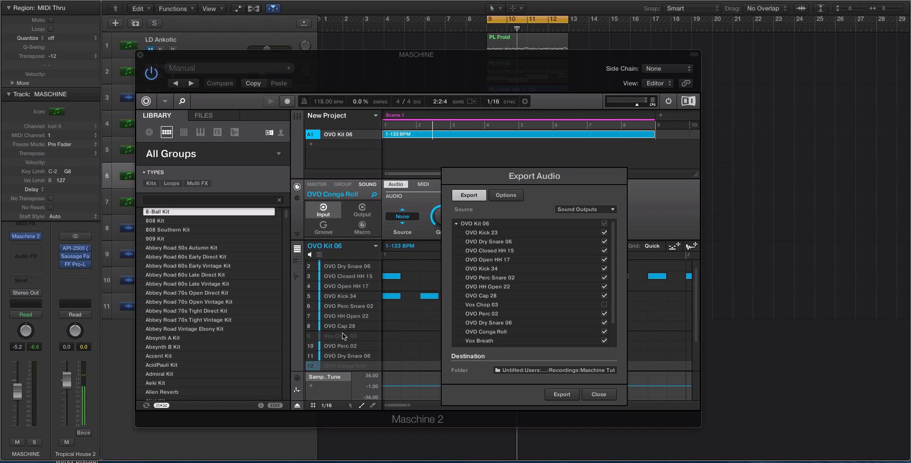
{"action": "mouse_move", "coordinate": [352, 341]}
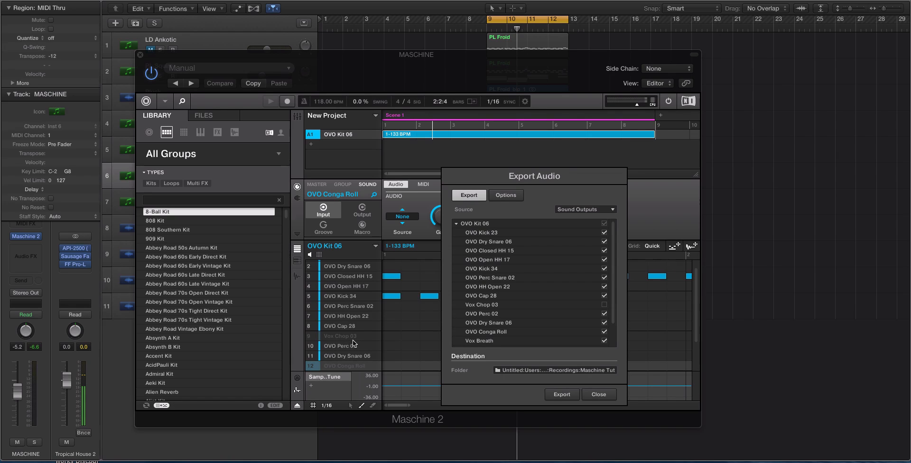
{"action": "scroll", "scroll_direction": "down", "scroll_amount": 3}
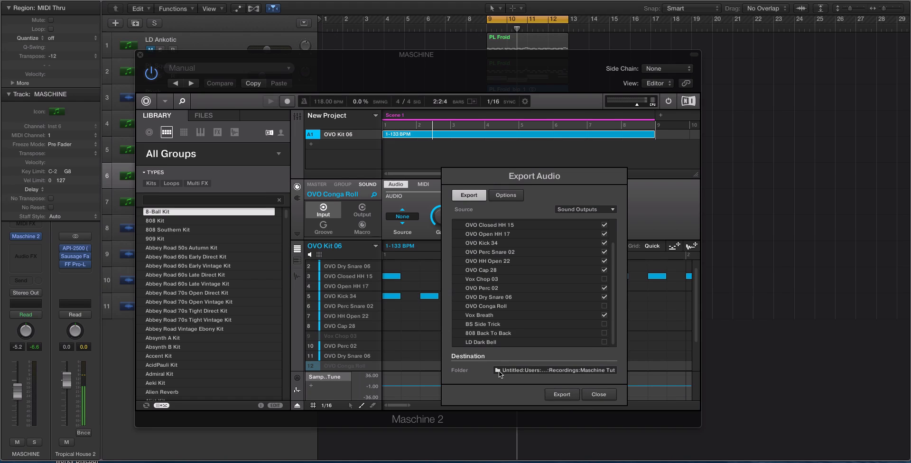
Step: Set the export destination to a new 'Maschine Tut 2' folder inside the Maschine 2 folder
{"action": "left_click", "coordinate": [498, 371]}
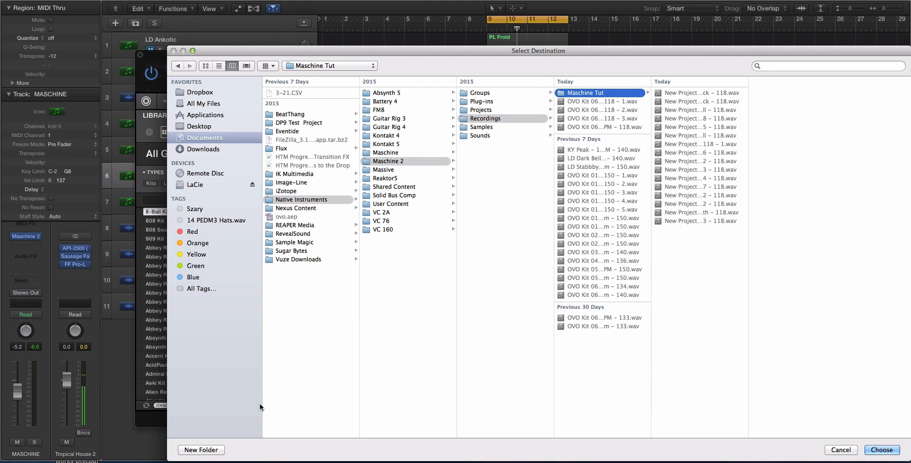
{"action": "left_click", "coordinate": [387, 161]}
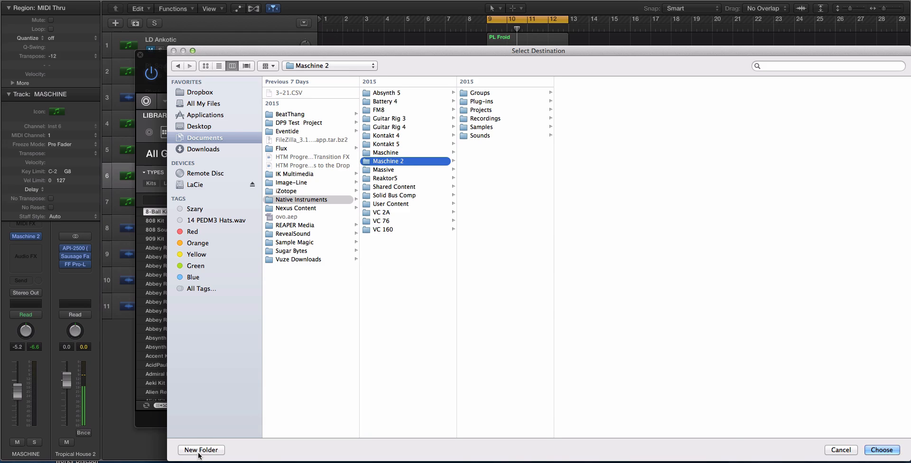
{"action": "left_click", "coordinate": [202, 450]}
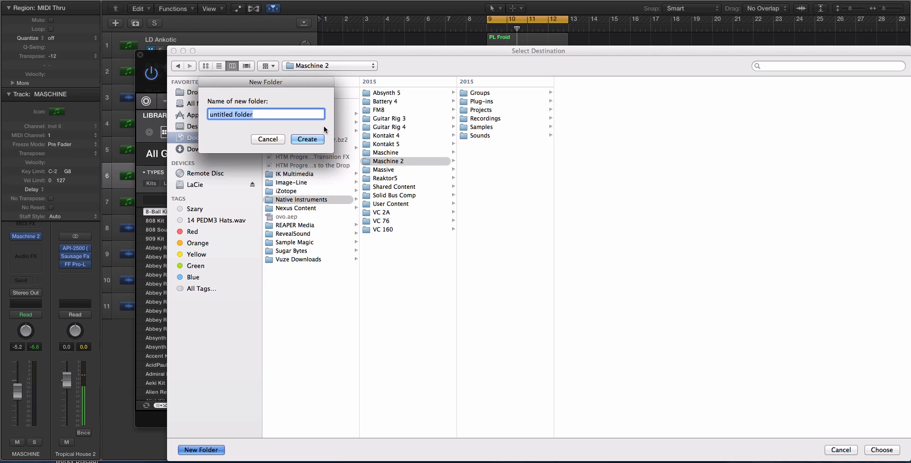
{"action": "type", "text": "Machine TU"}
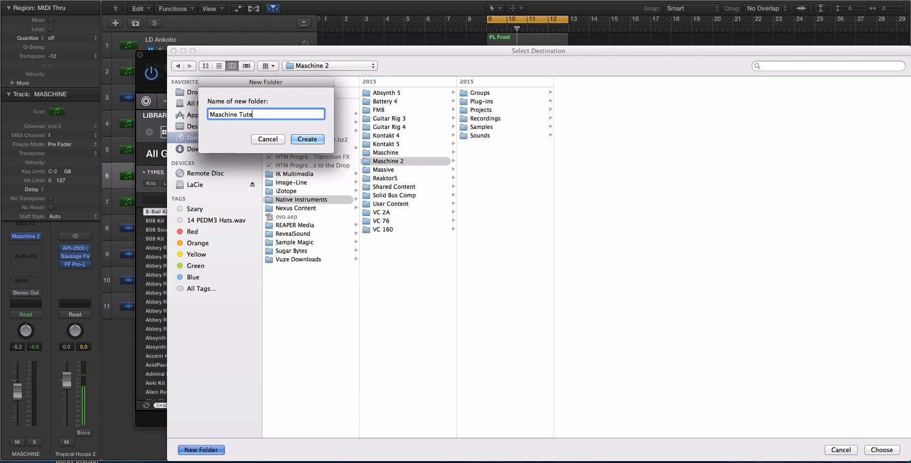
{"action": "key", "text": "backspace"}
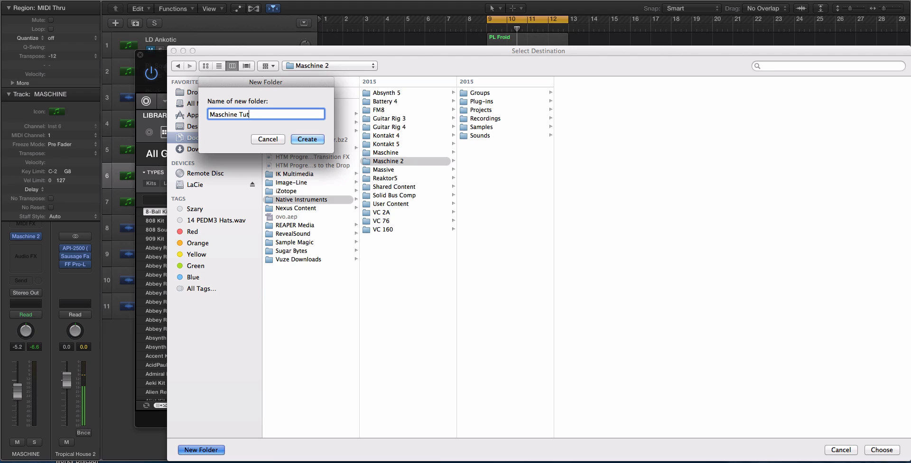
{"action": "left_click", "coordinate": [307, 139]}
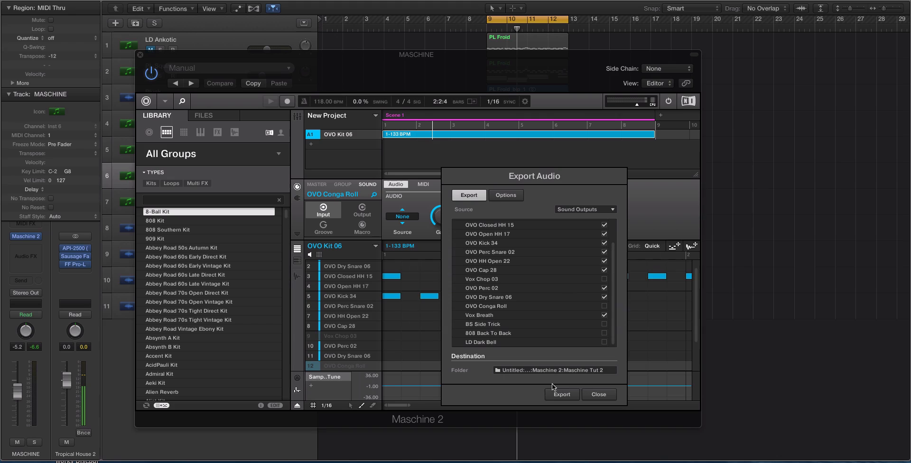
Step: Export the checked sounds as WAV stems, close Maschine, and drop OVO Kick 23 into Logic's arrangement
{"action": "left_click", "coordinate": [599, 395]}
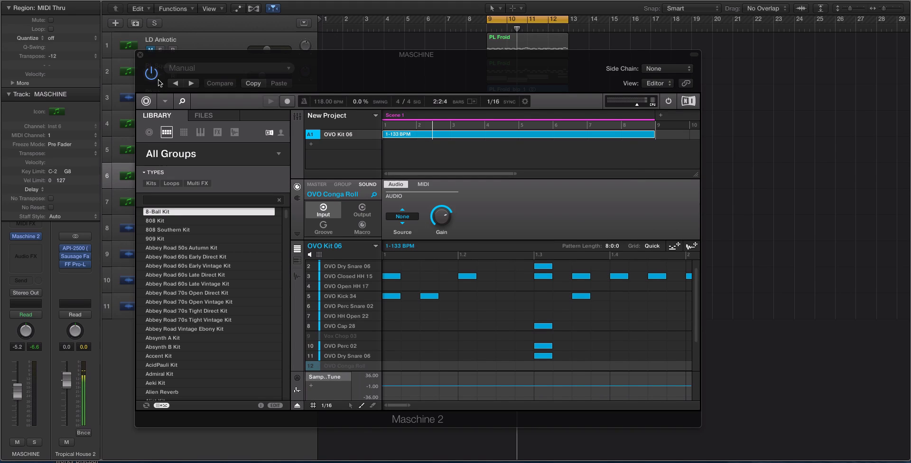
{"action": "left_click", "coordinate": [140, 55]}
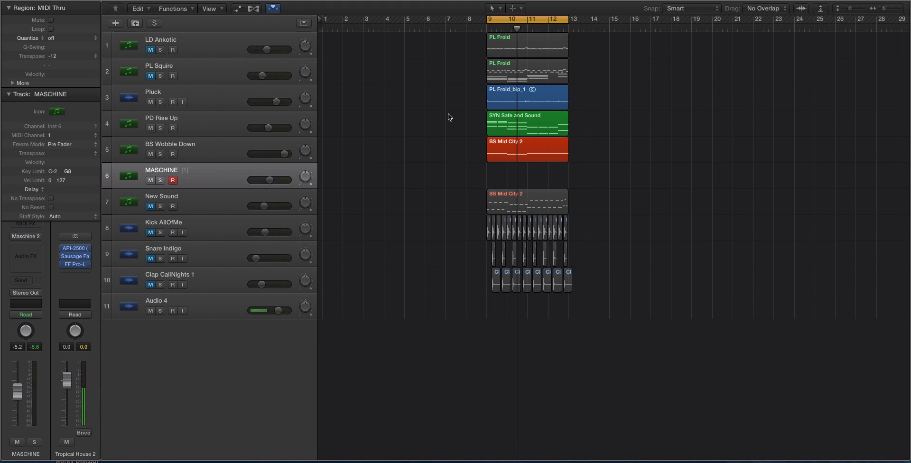
{"action": "left_click", "coordinate": [173, 311]}
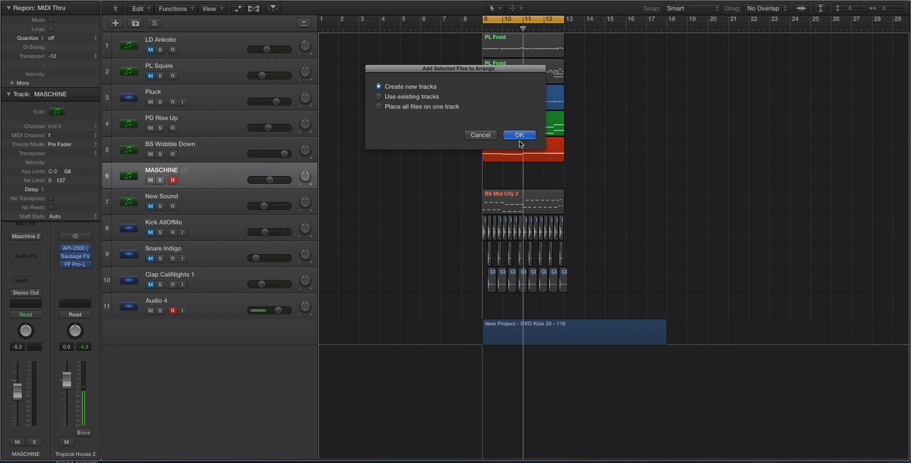
Step: Import the remaining Maschine Tut 2 stems, kicks through OVO Perc 02, onto new audio tracks
{"action": "left_click", "coordinate": [517, 135]}
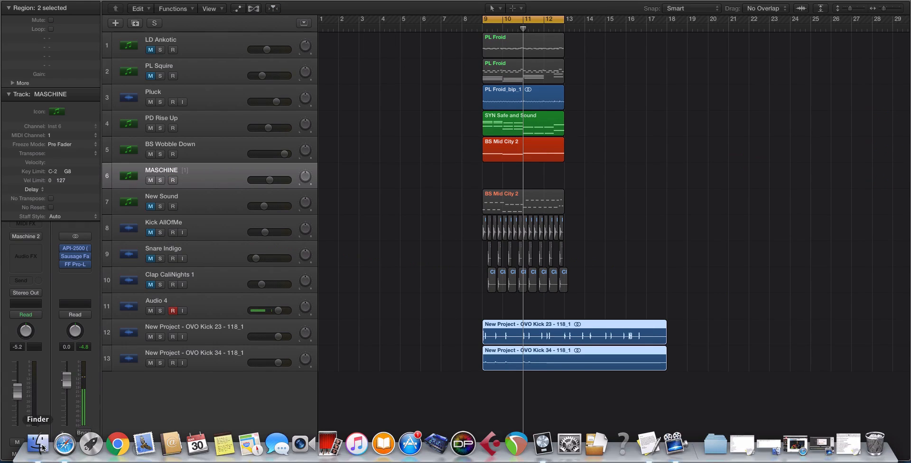
{"action": "left_click", "coordinate": [38, 445]}
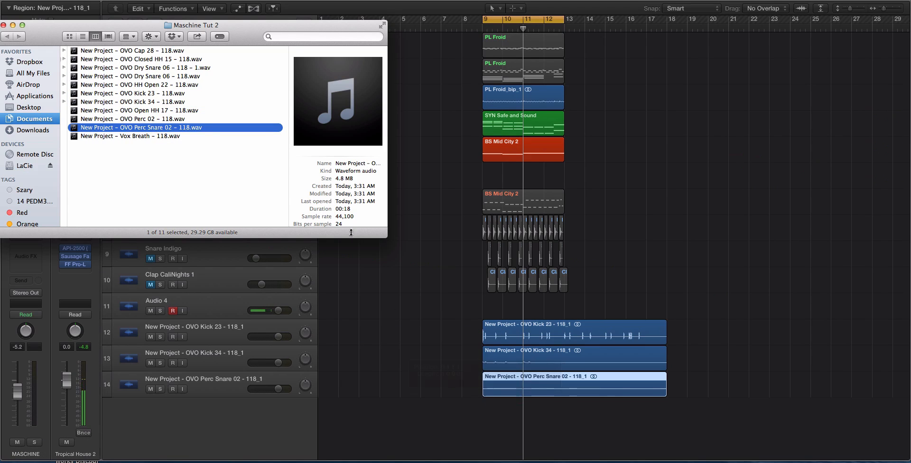
{"action": "left_click", "coordinate": [144, 67]}
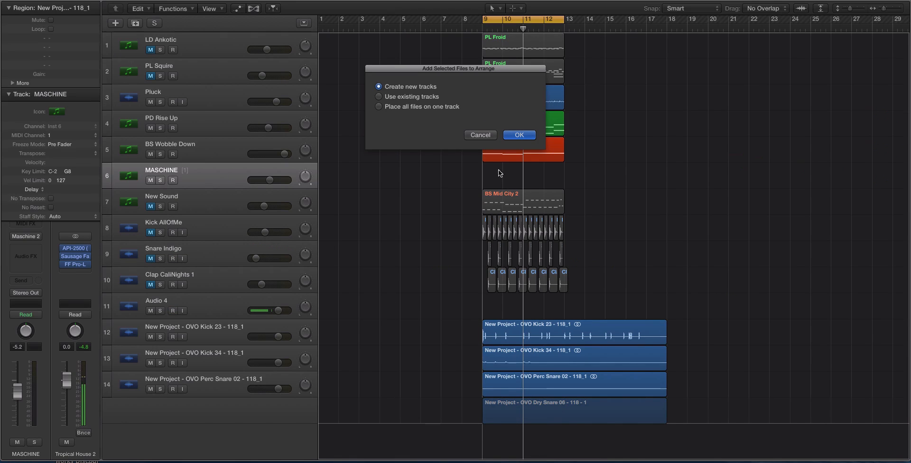
{"action": "left_click", "coordinate": [517, 135]}
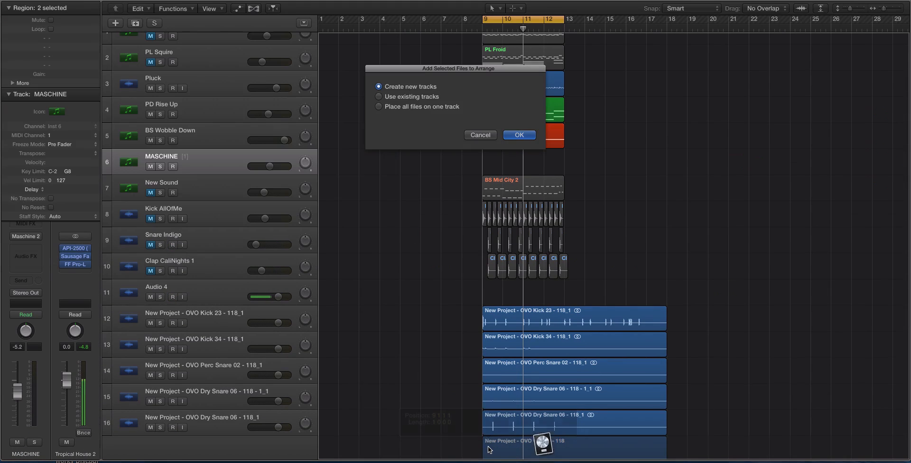
{"action": "left_click", "coordinate": [517, 135]}
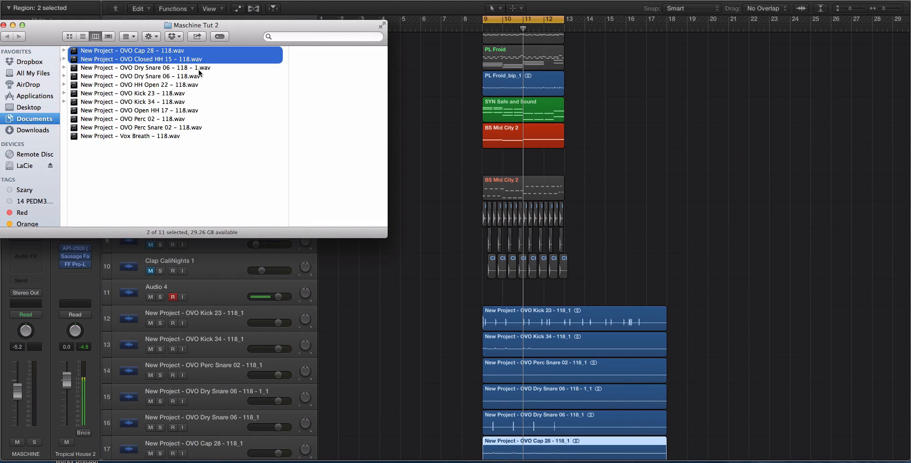
{"action": "left_click", "coordinate": [140, 76]}
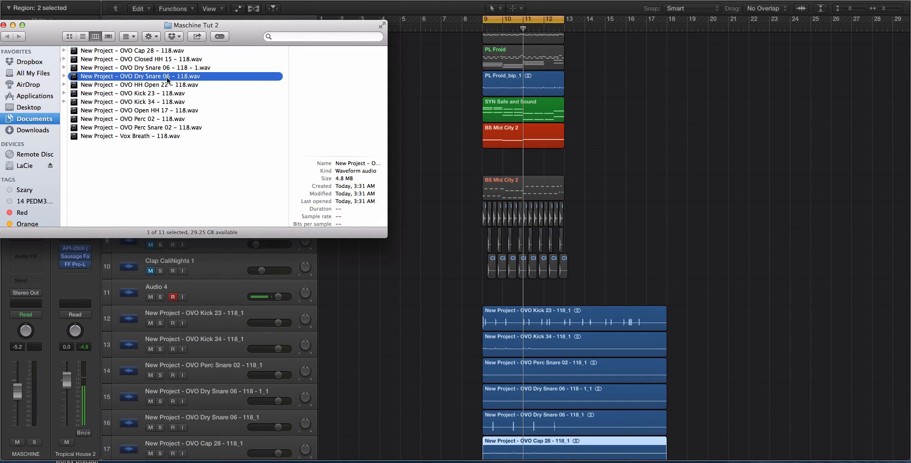
{"action": "left_click", "coordinate": [139, 85]}
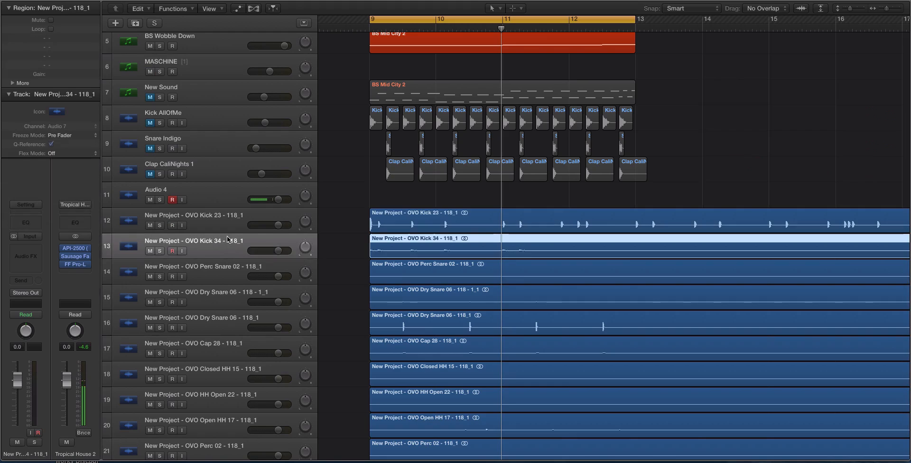
Step: Select the imported stem regions, play them with the song and zoom in on the upper tracks
{"action": "left_click", "coordinate": [201, 317]}
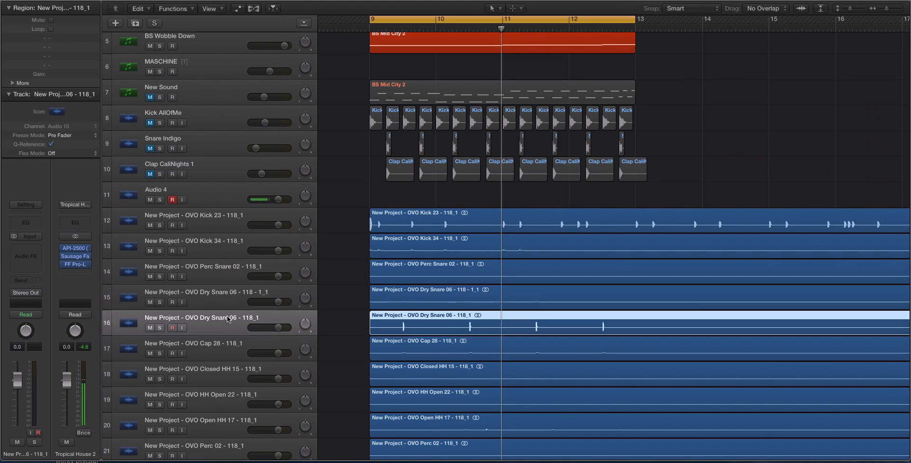
{"action": "scroll", "scroll_direction": "down", "scroll_amount": 3}
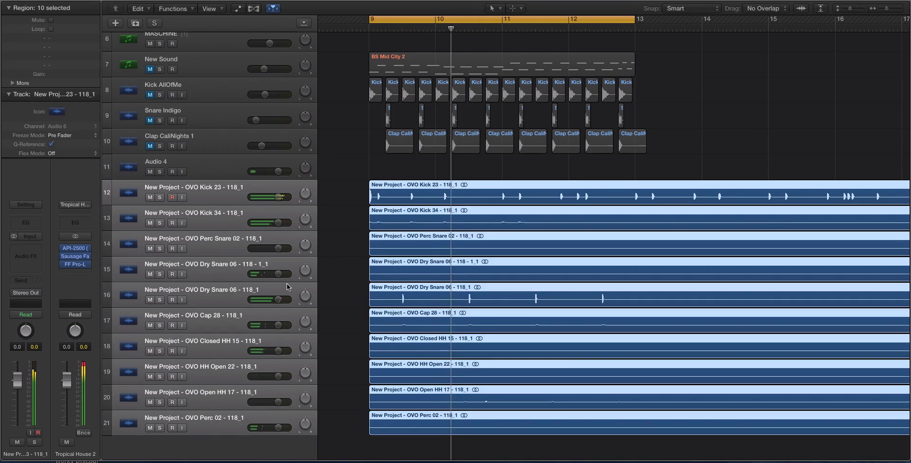
{"action": "left_click_drag", "start_coordinate": [279, 196], "coordinate": [269, 196]}
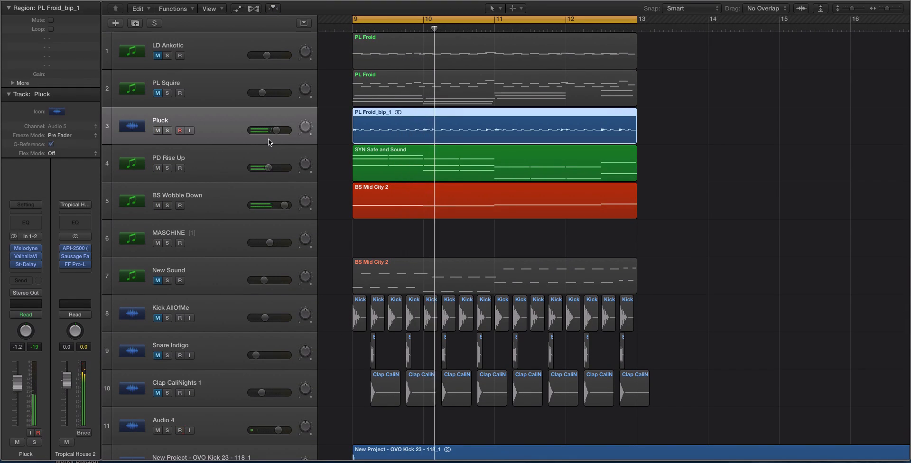
{"action": "left_click_drag", "start_coordinate": [273, 130], "coordinate": [264, 129]}
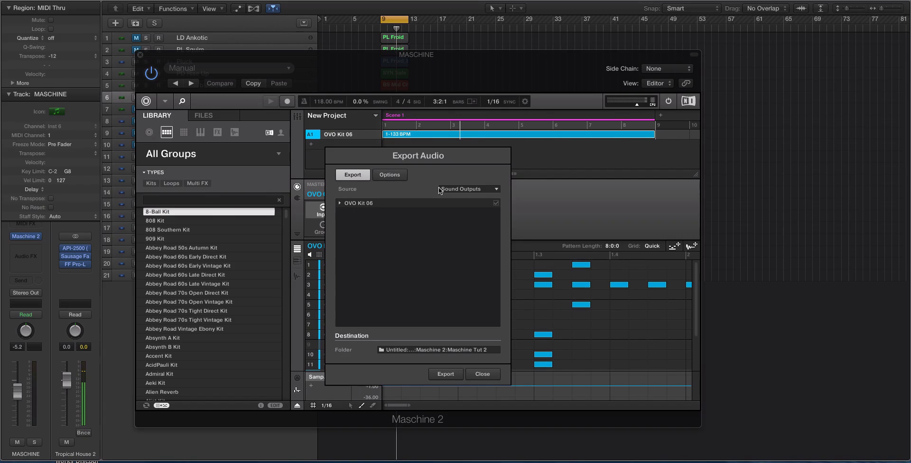
Step: Switch the export source to Group Outputs, then close the dialog and the Maschine window
{"action": "left_click", "coordinate": [468, 189]}
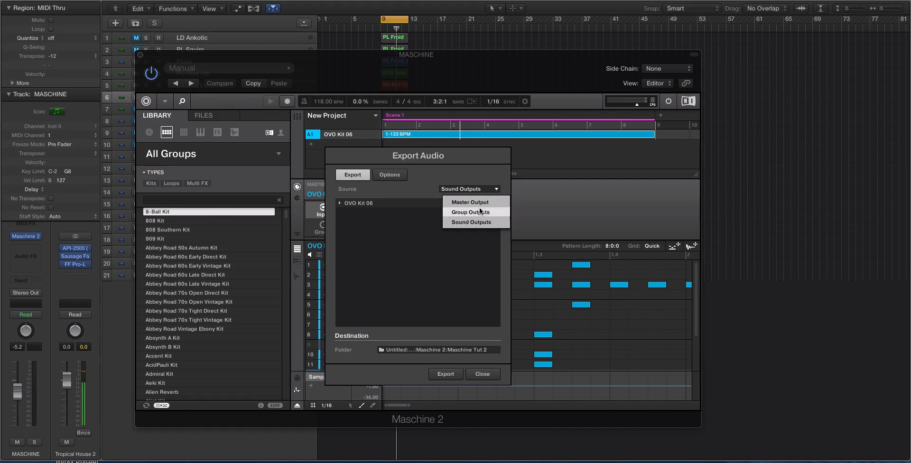
{"action": "left_click", "coordinate": [471, 211]}
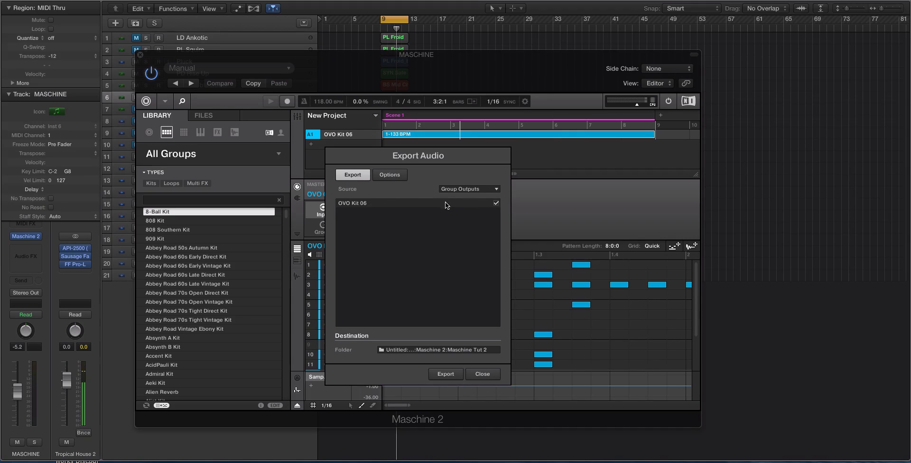
{"action": "mouse_move", "coordinate": [446, 205]}
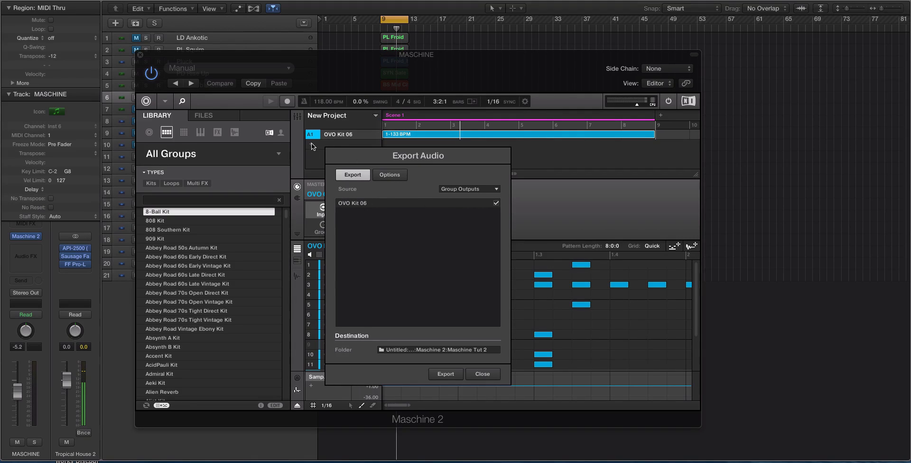
{"action": "mouse_move", "coordinate": [313, 145]}
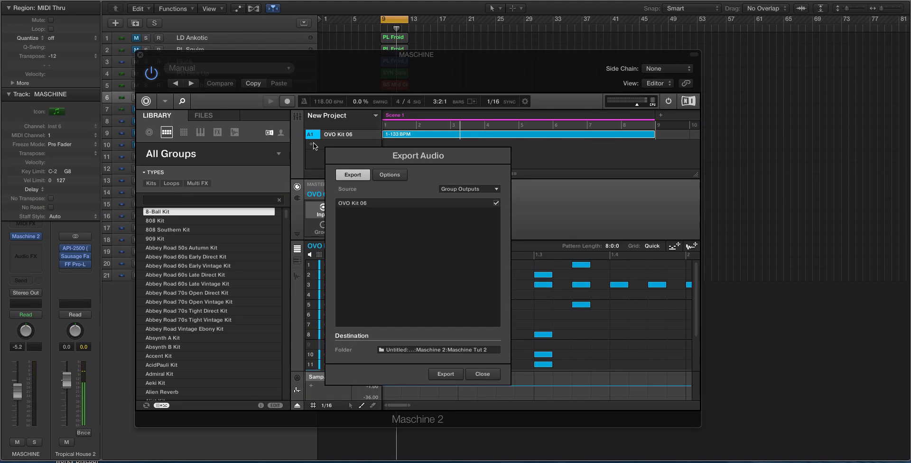
{"action": "left_click", "coordinate": [481, 374]}
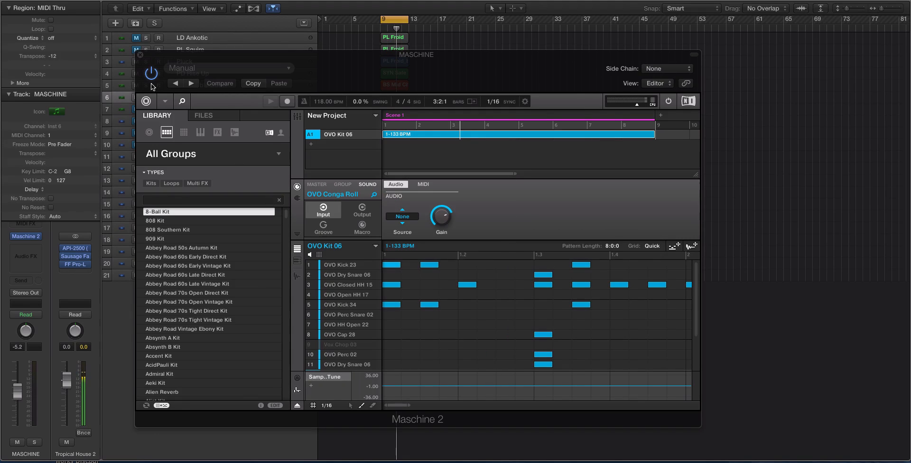
{"action": "left_click", "coordinate": [140, 55]}
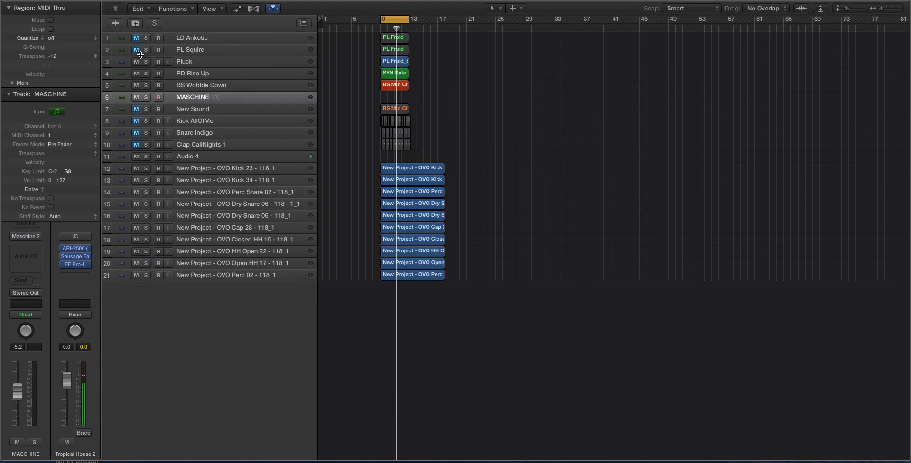